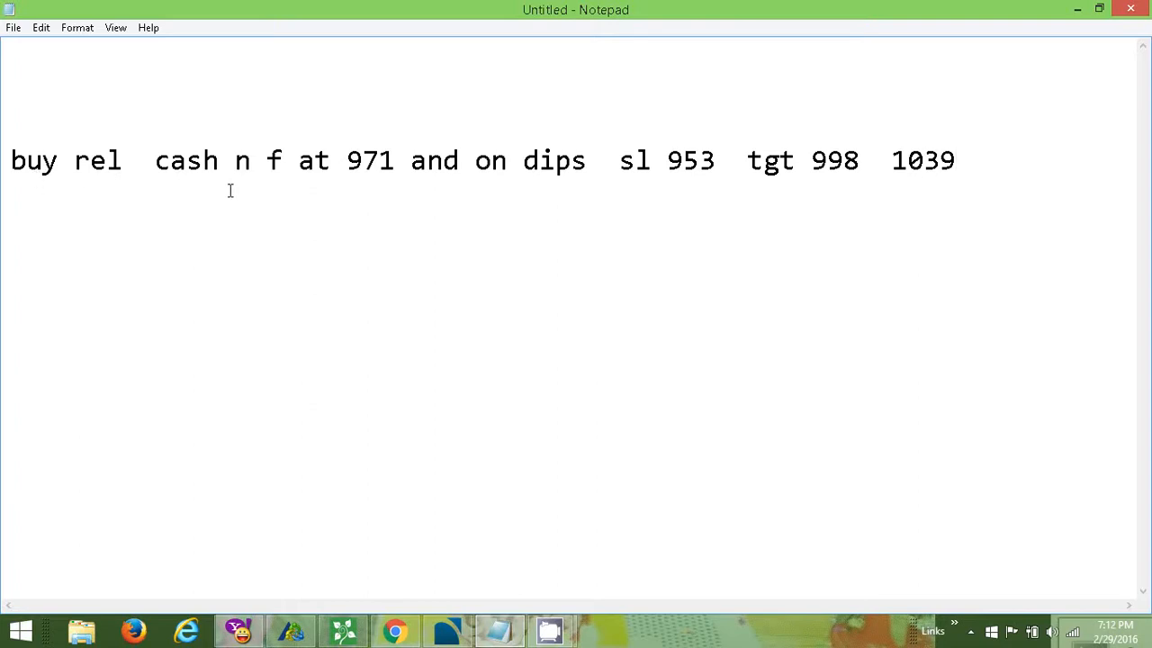
mouse_move(468, 196)
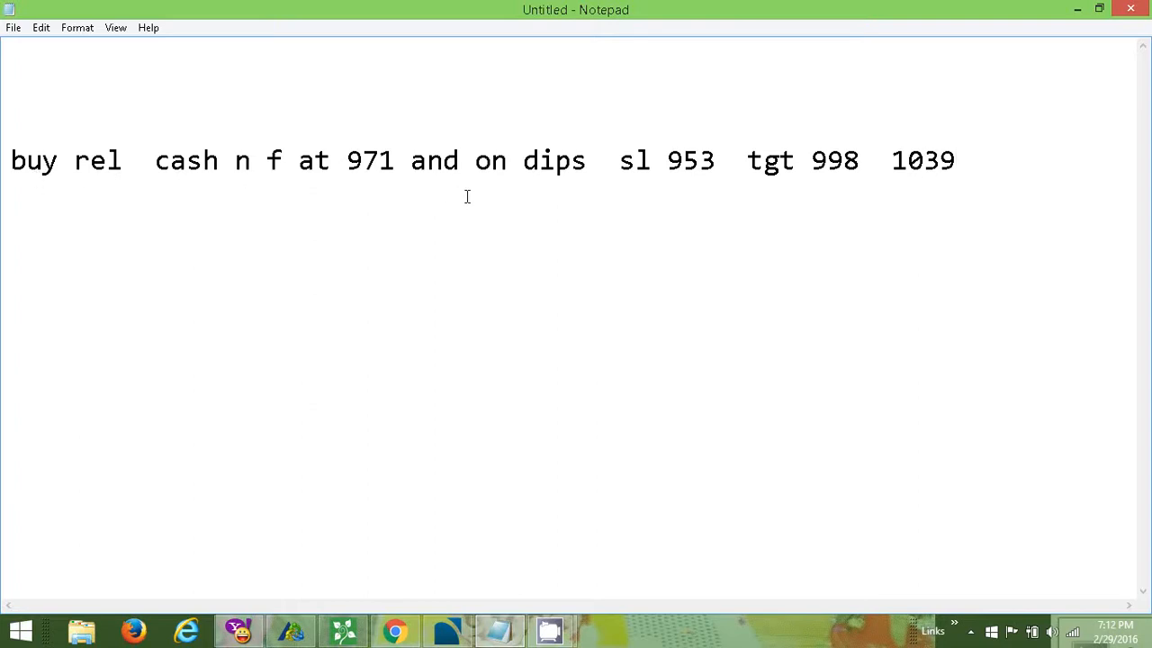
mouse_move(518, 201)
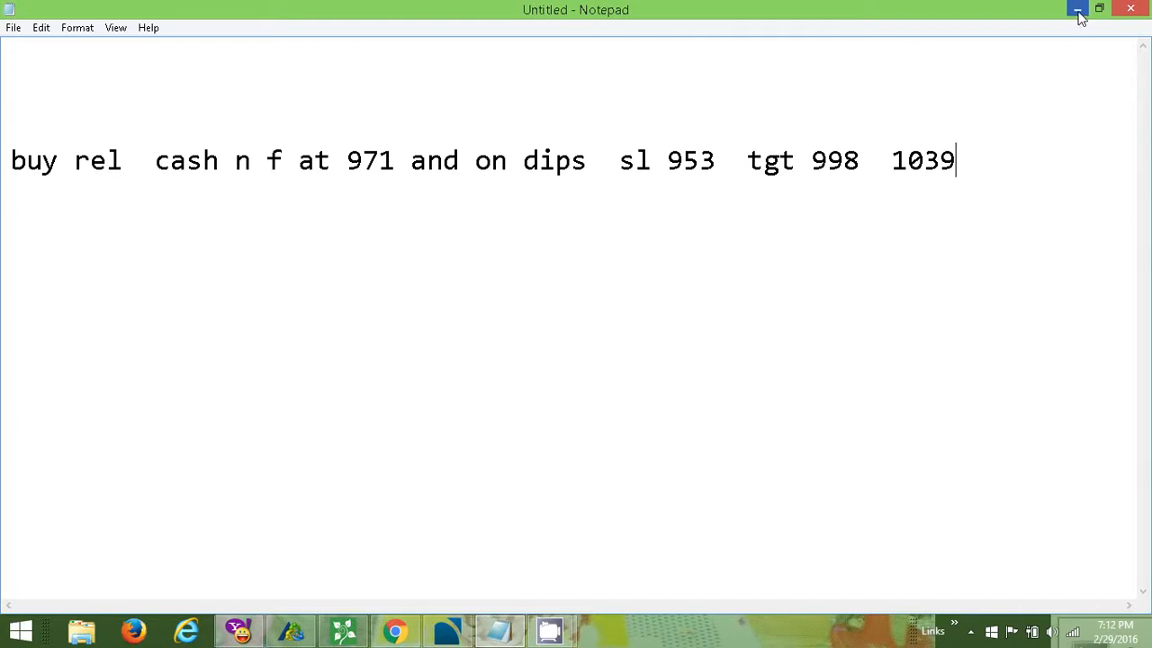
mouse_move(1075, 11)
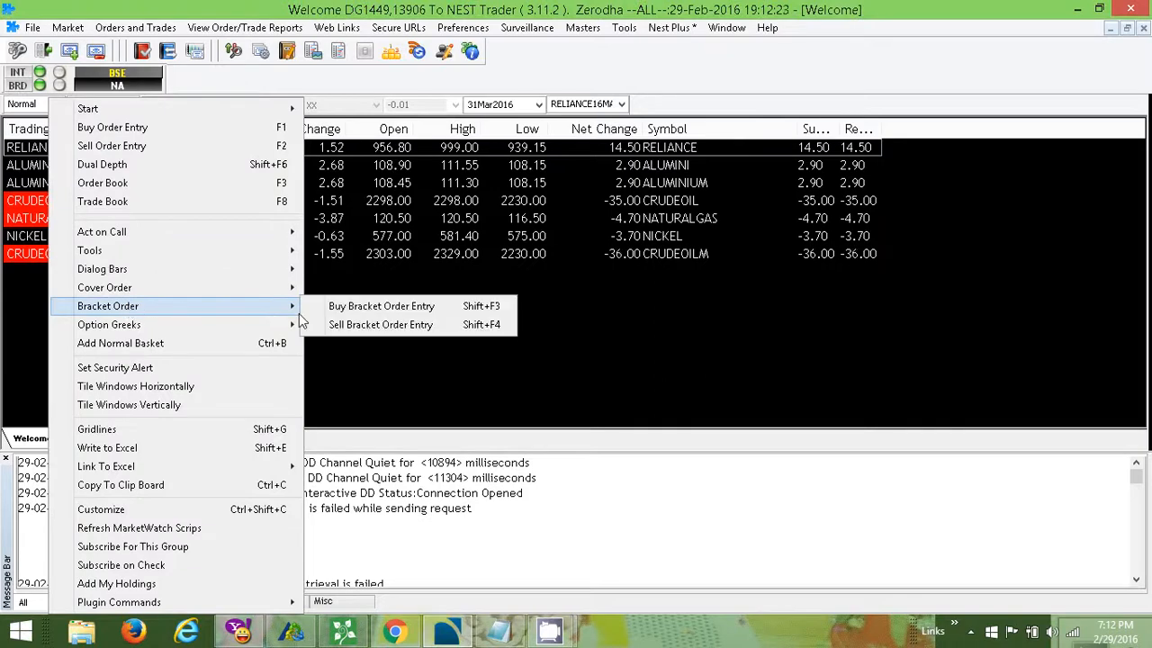
Step: Fill the Reliance futures buy bracket order with price 971 and absolute square-off type
click(382, 306)
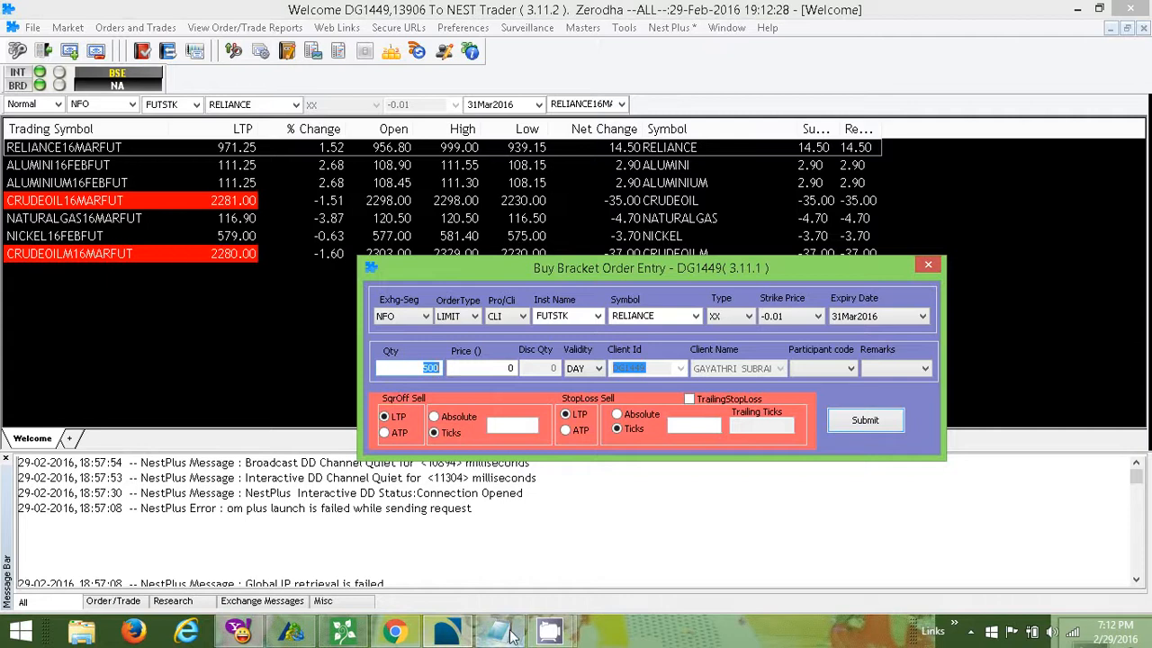
click(496, 630)
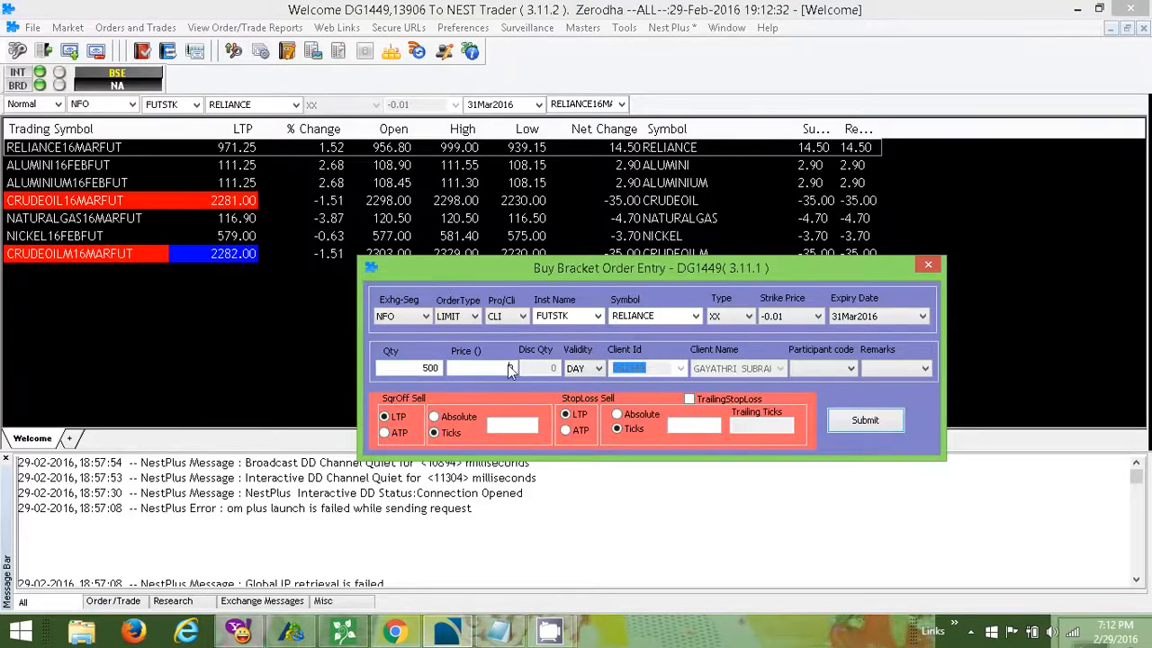
text(971)
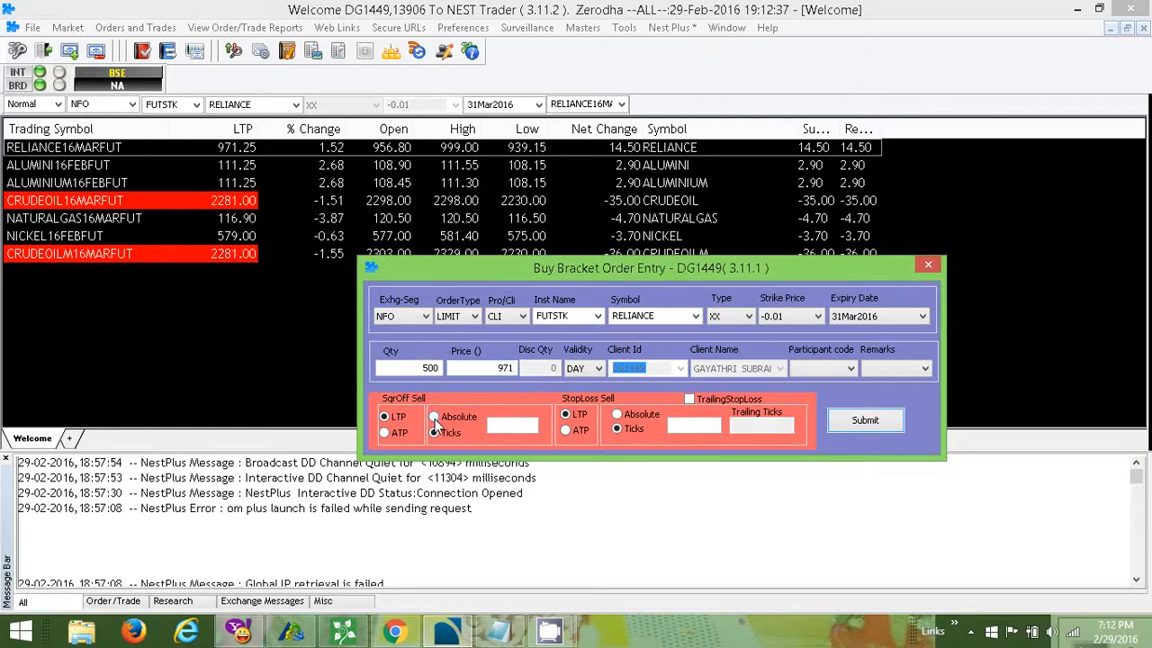
click(432, 417)
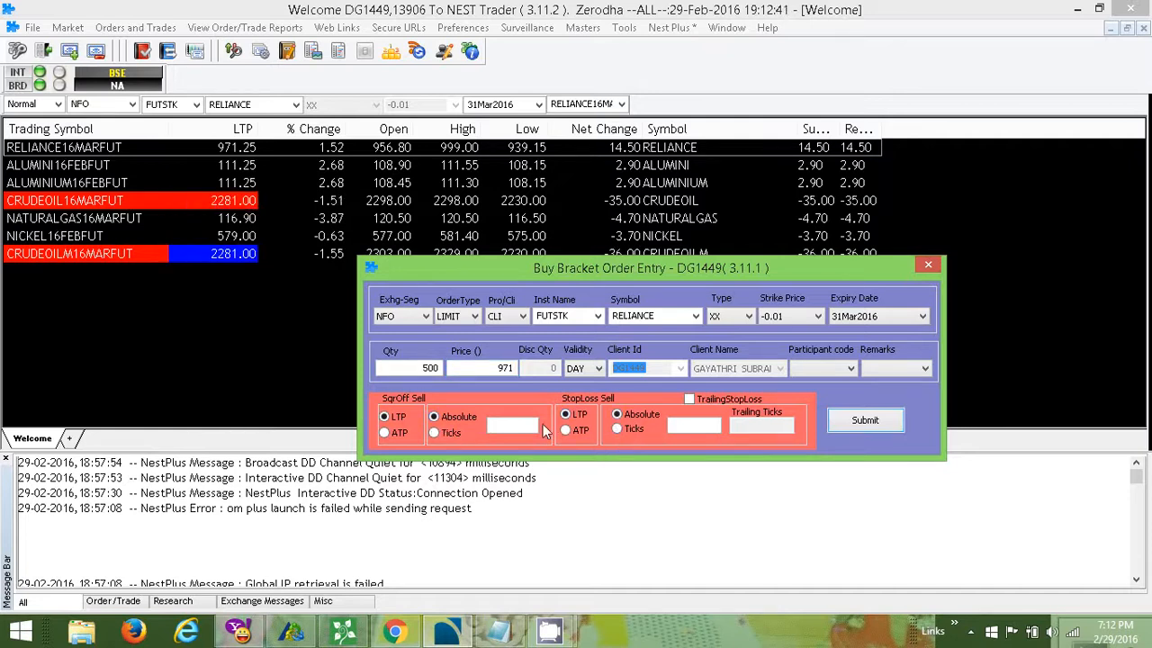
mouse_move(403, 407)
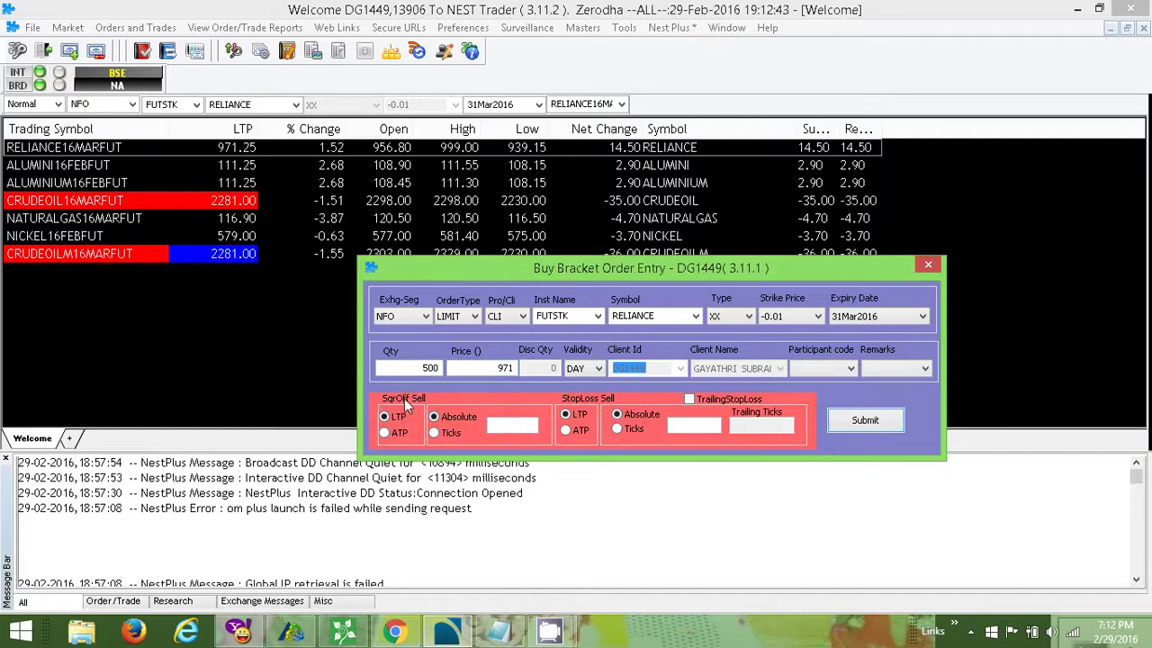
mouse_move(507, 389)
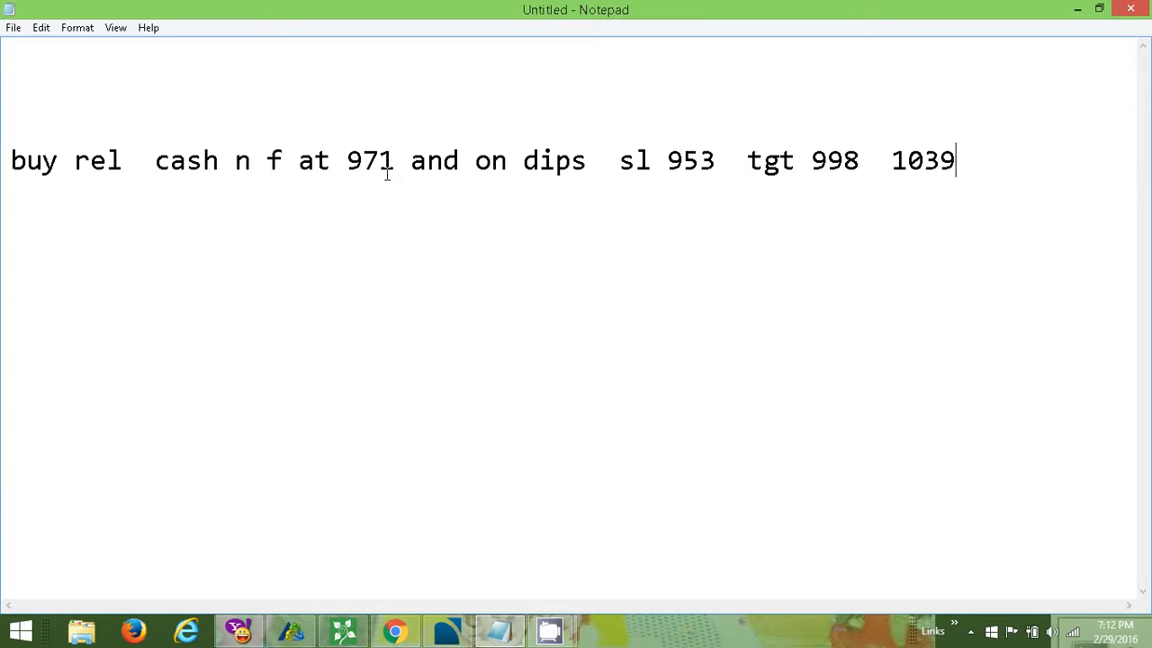
mouse_move(850, 176)
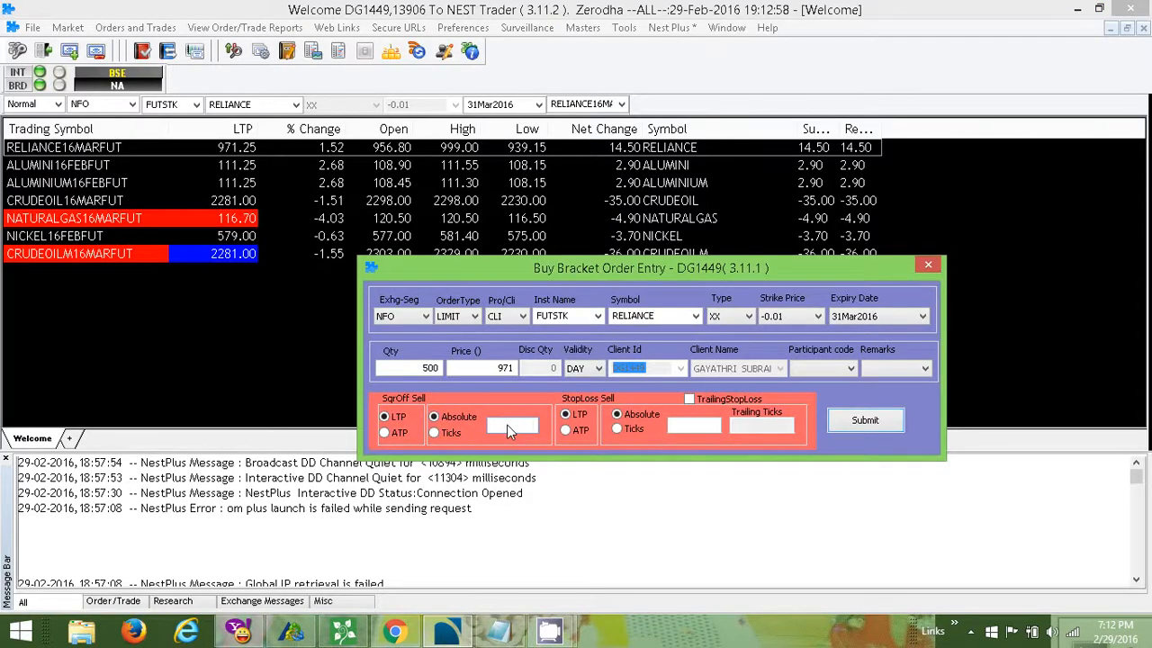
Step: Enter square-off 27 and stop-loss 18, then submit the bracket order
text(27)
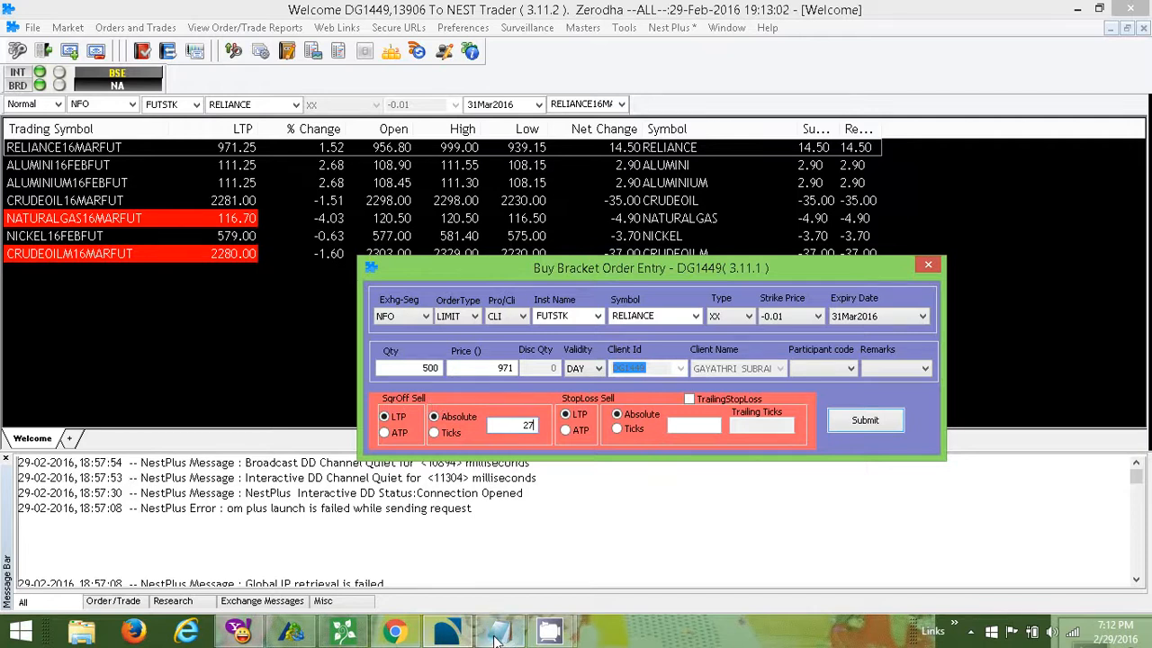
click(495, 630)
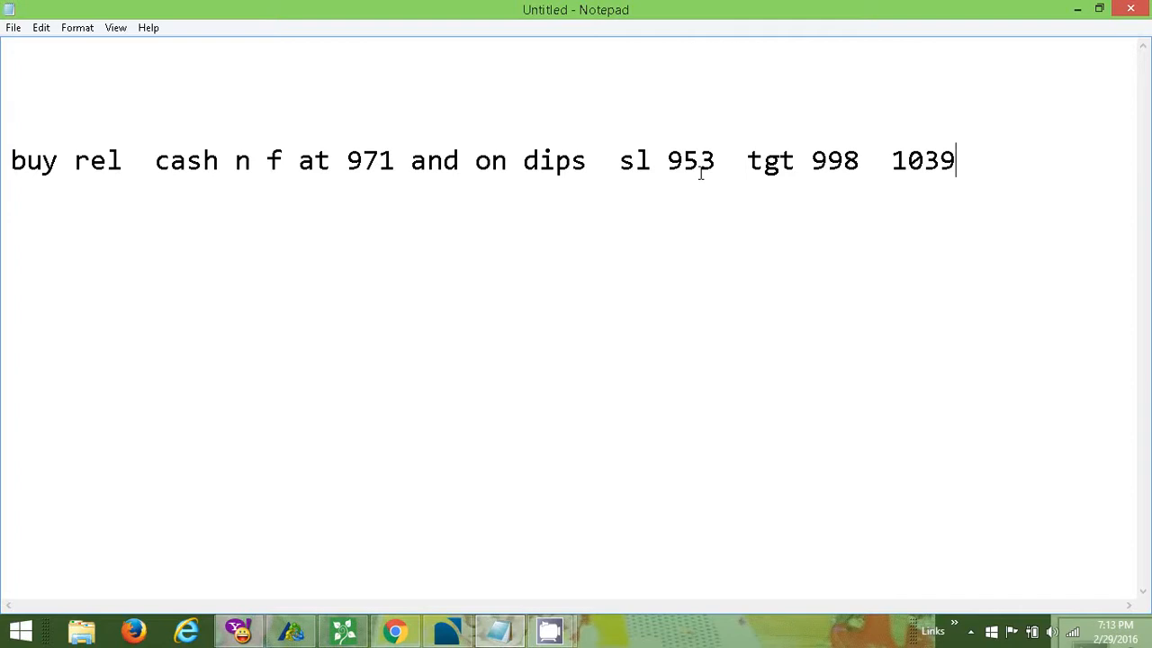
mouse_move(1085, 34)
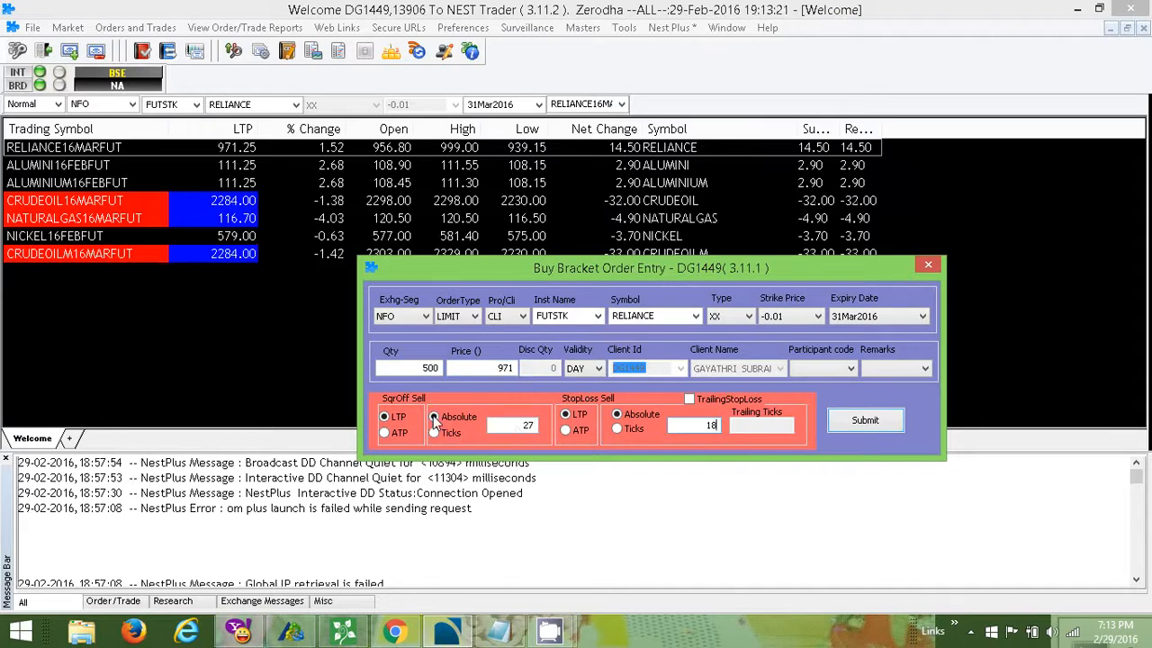
click(616, 414)
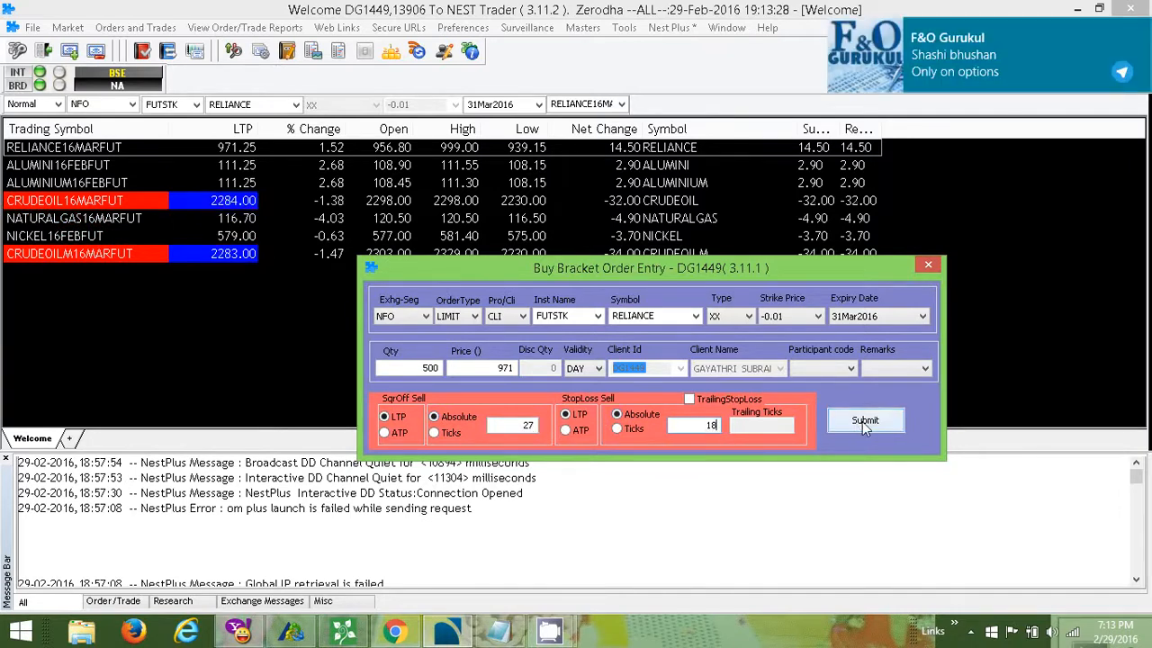
click(864, 422)
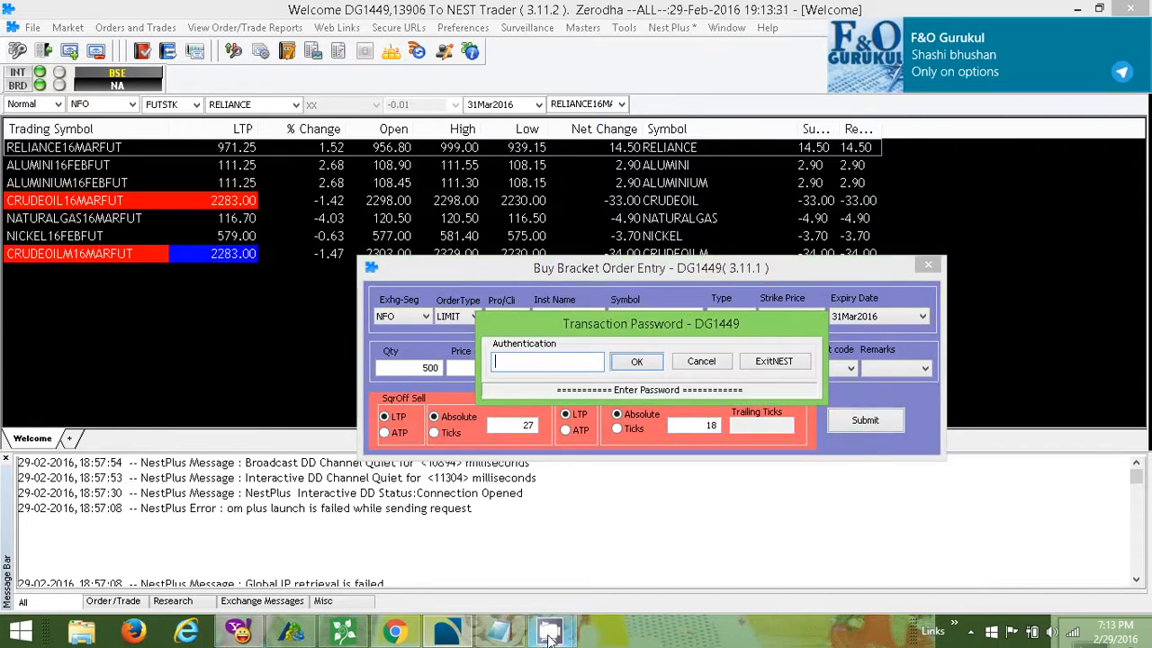